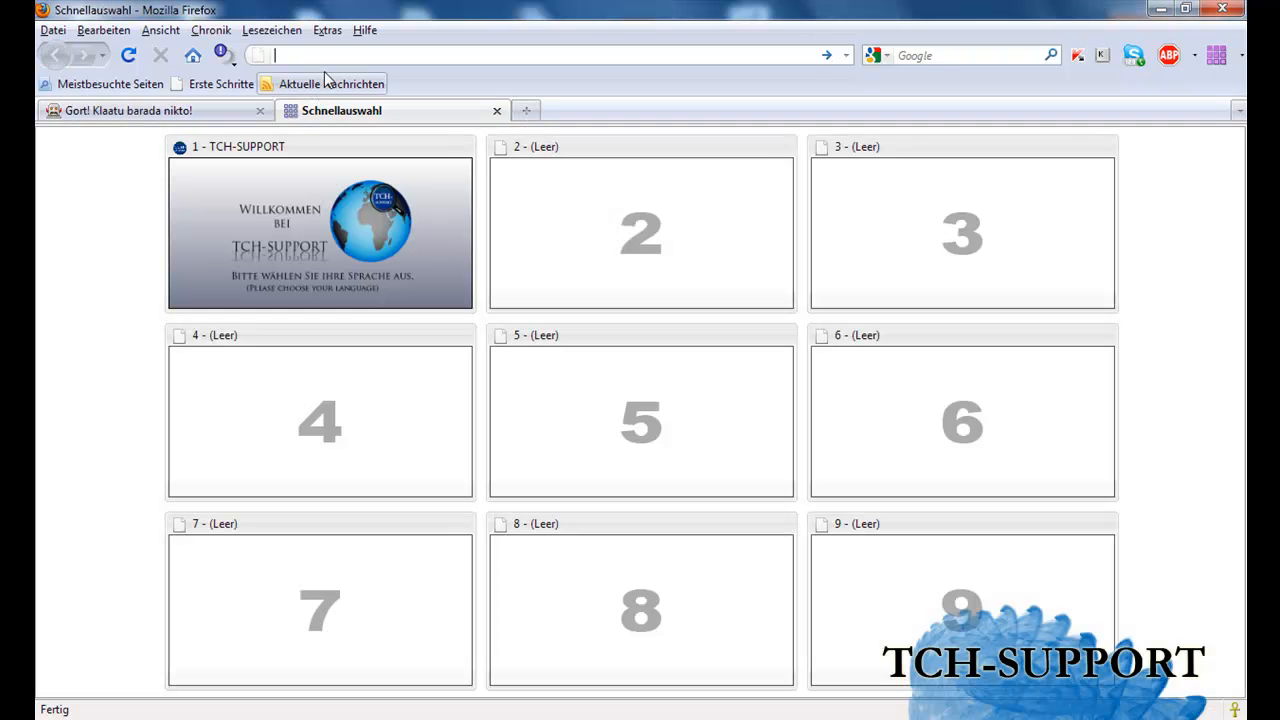
- Close the Schnellauswahl (Speed Dial) tab, keeping only the about:robots 'Welcome Humans!' page
text(about:robots)
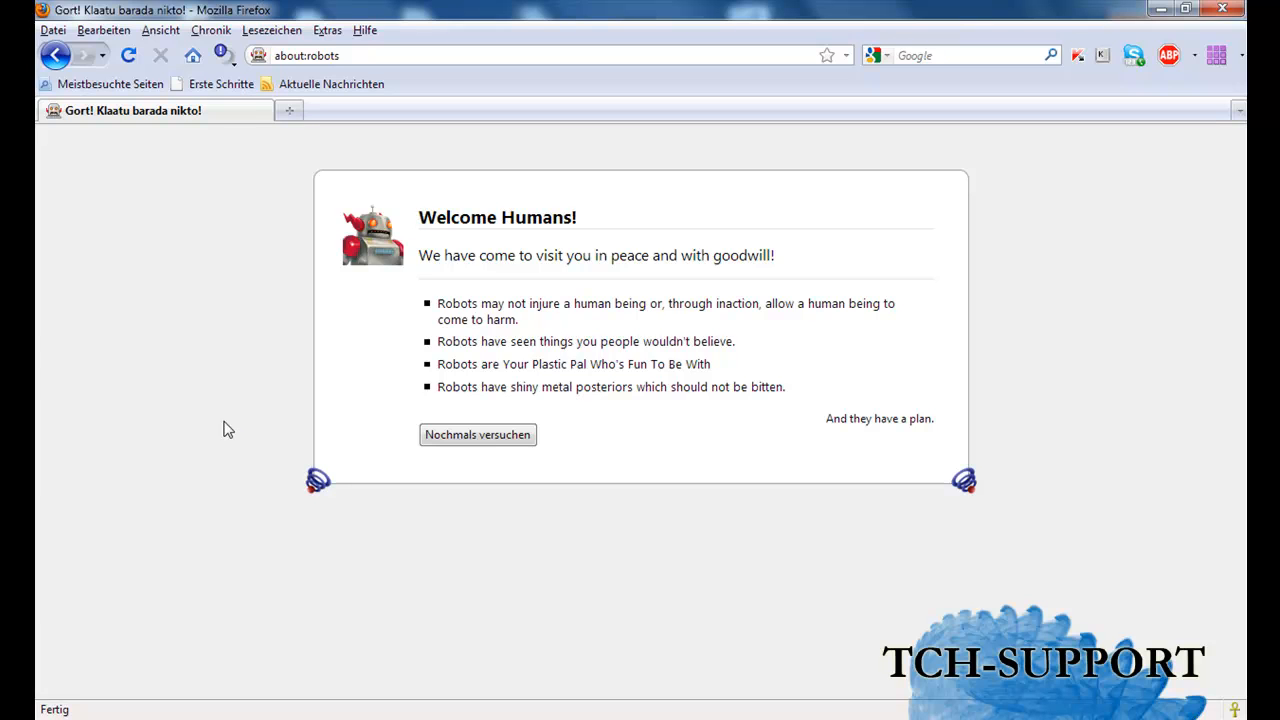
mouse_move(252, 548)
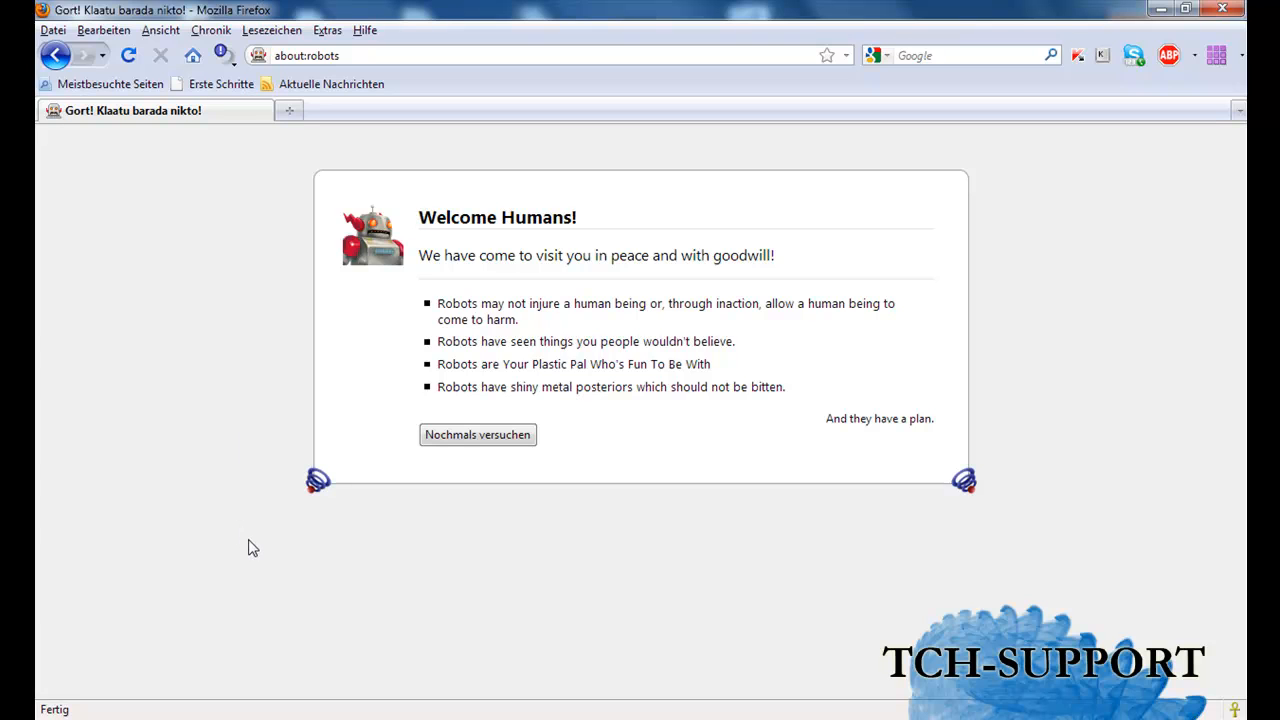
mouse_move(303, 681)
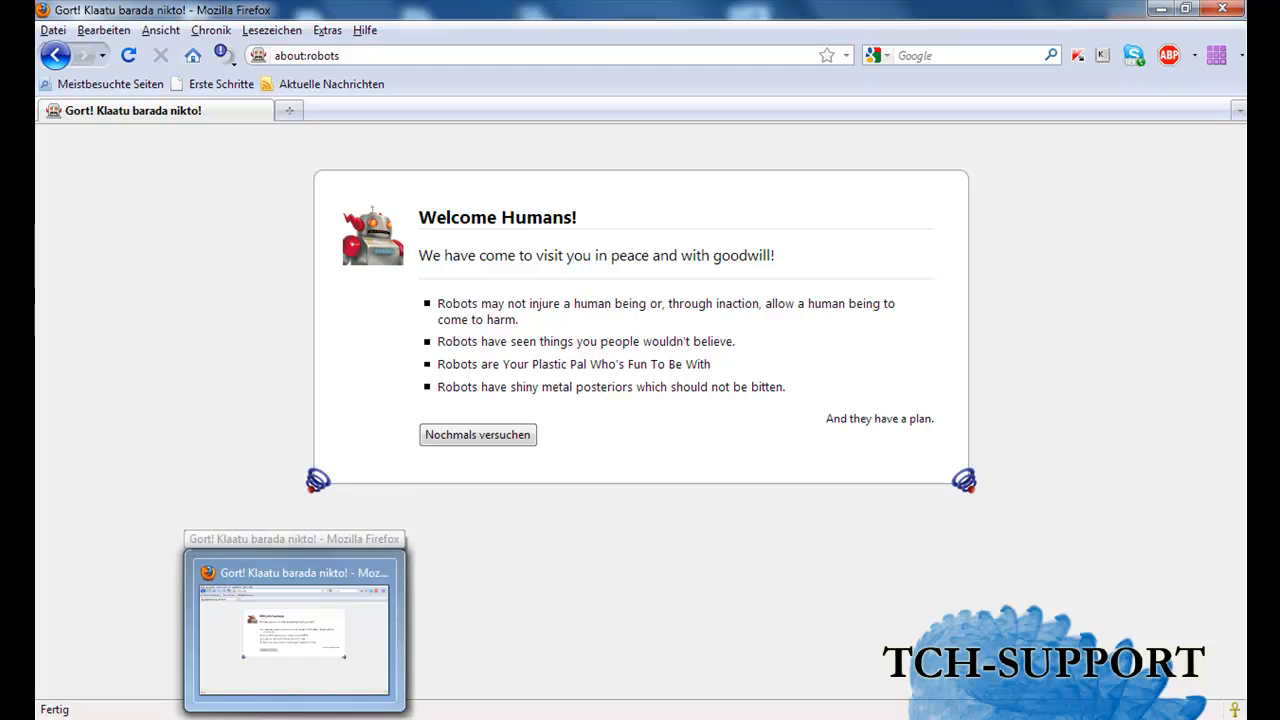
mouse_move(315, 195)
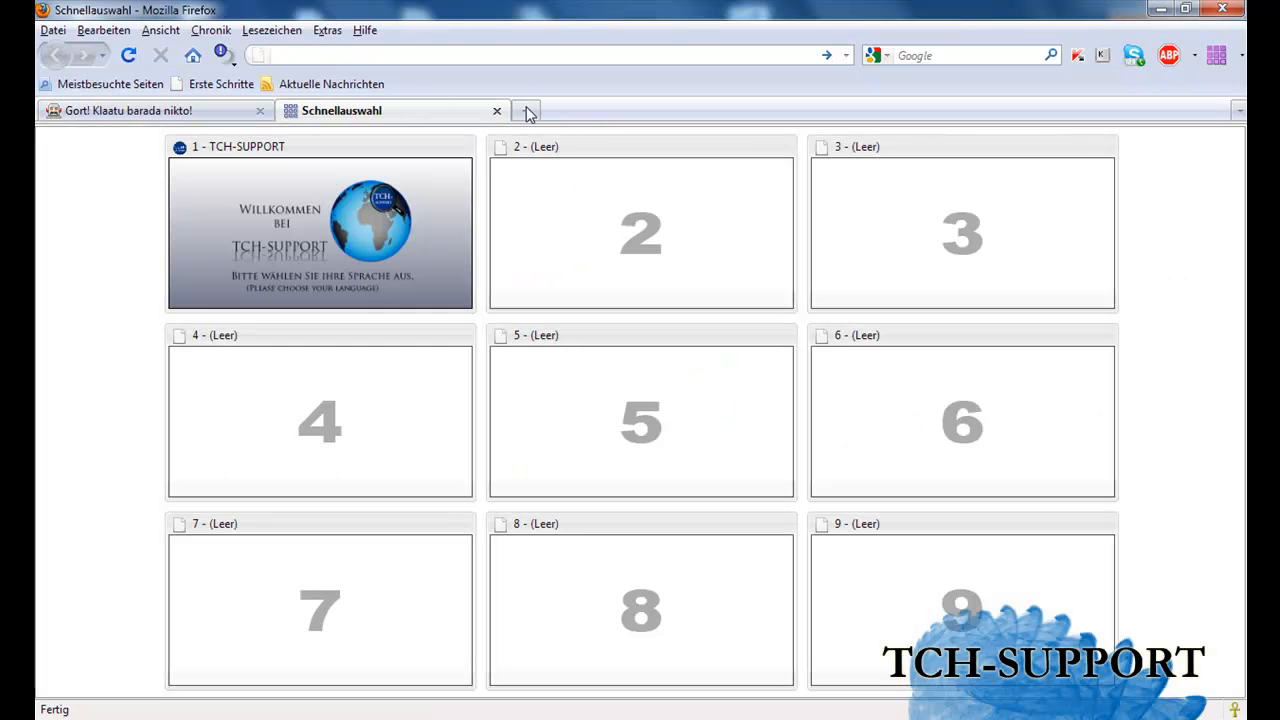
mouse_move(198, 590)
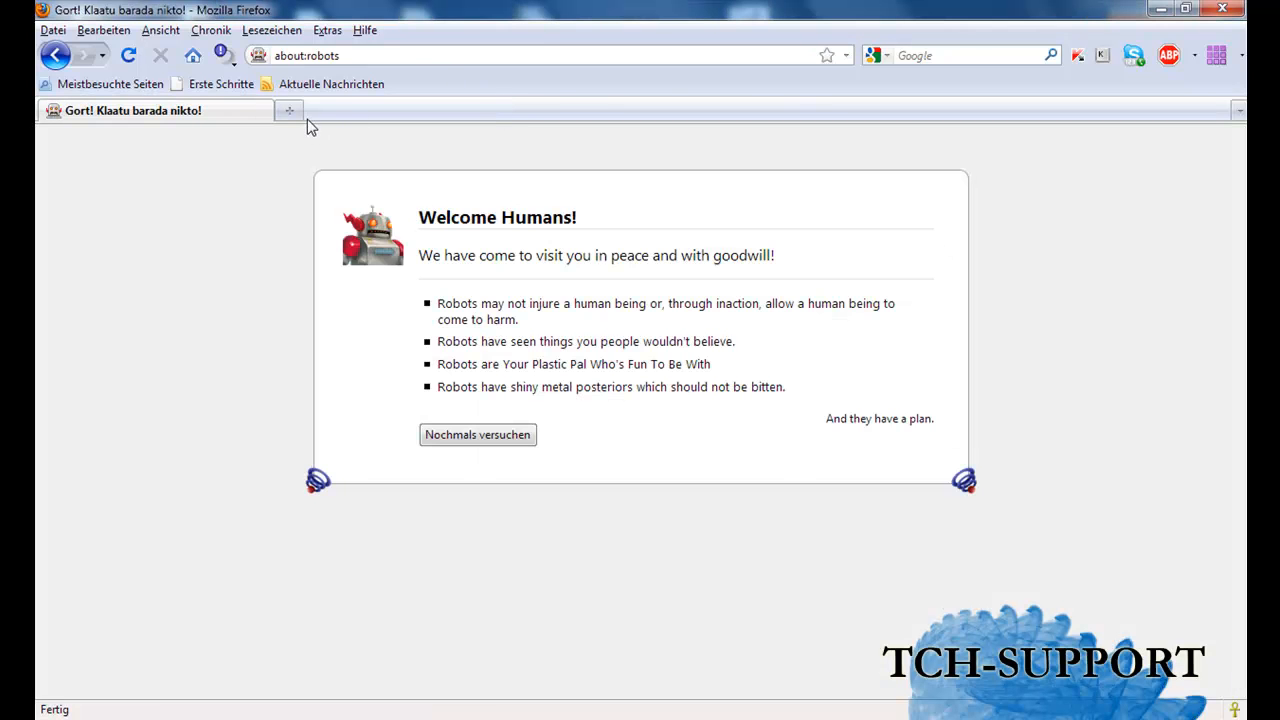
- Load about:config in a new tab and accept the 'Ich werde vorsichtig sein, versprochen!' warning
click(289, 110)
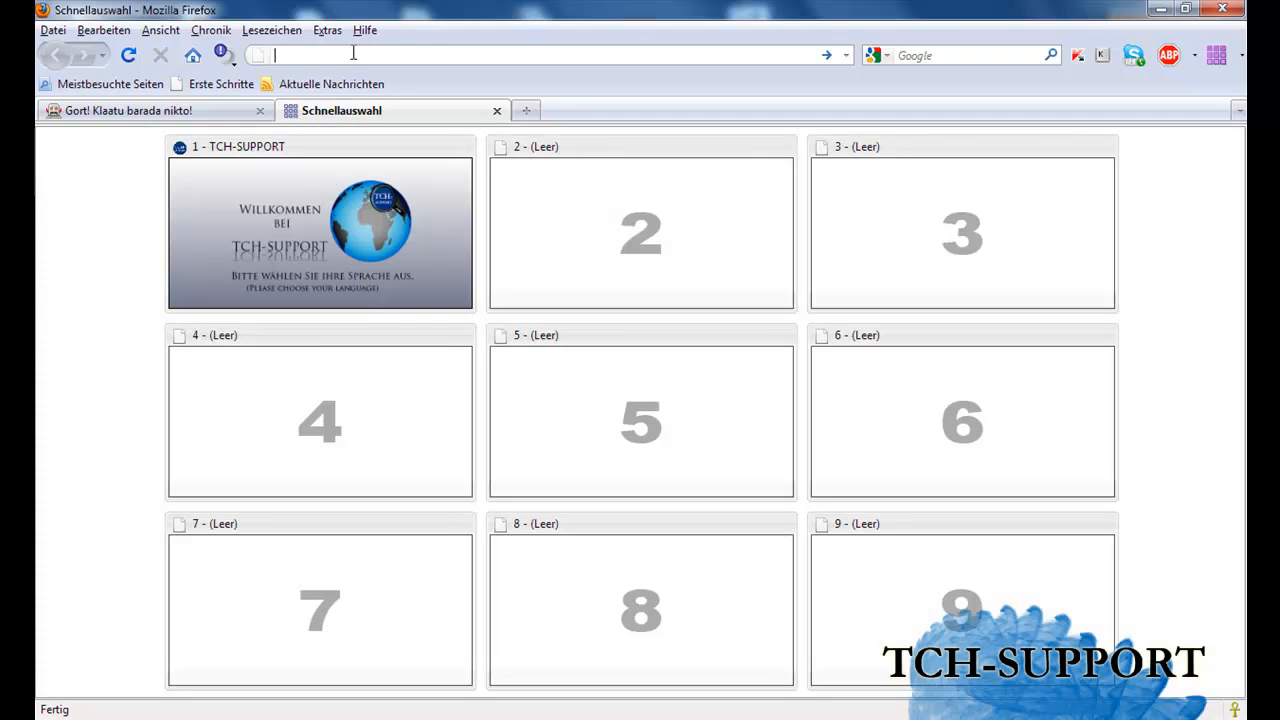
text(about)
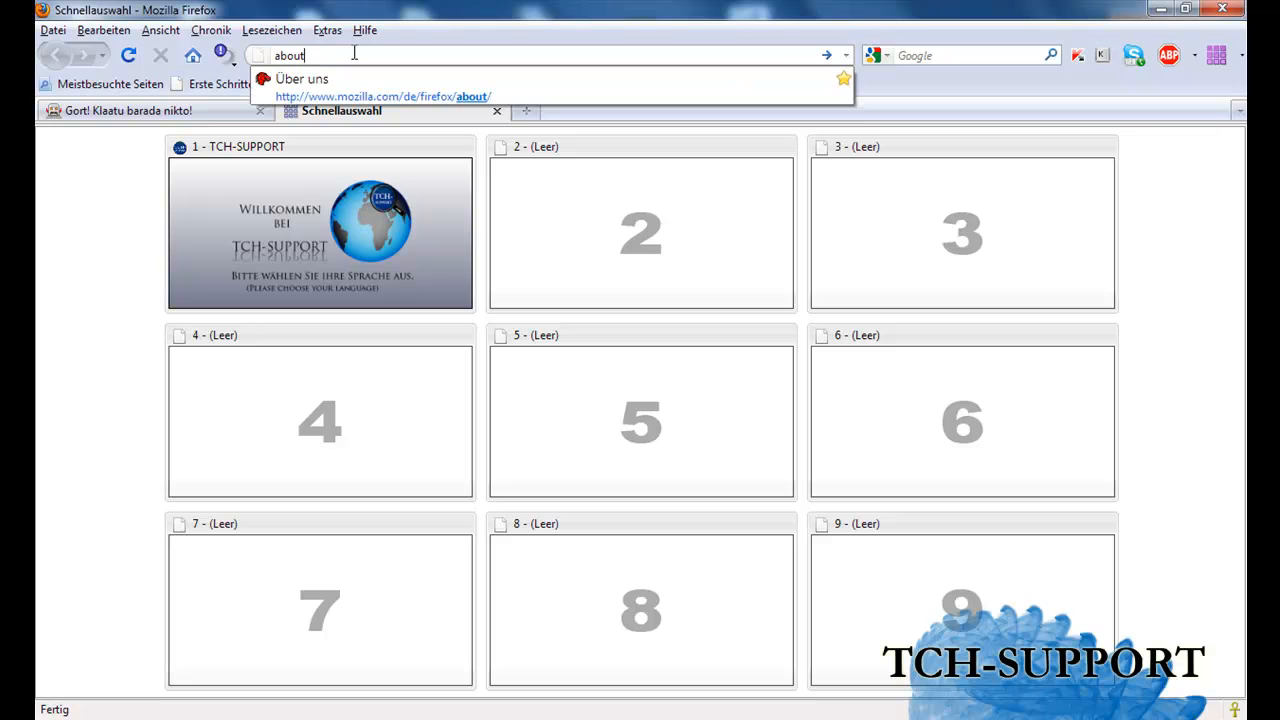
key(BackSpace)
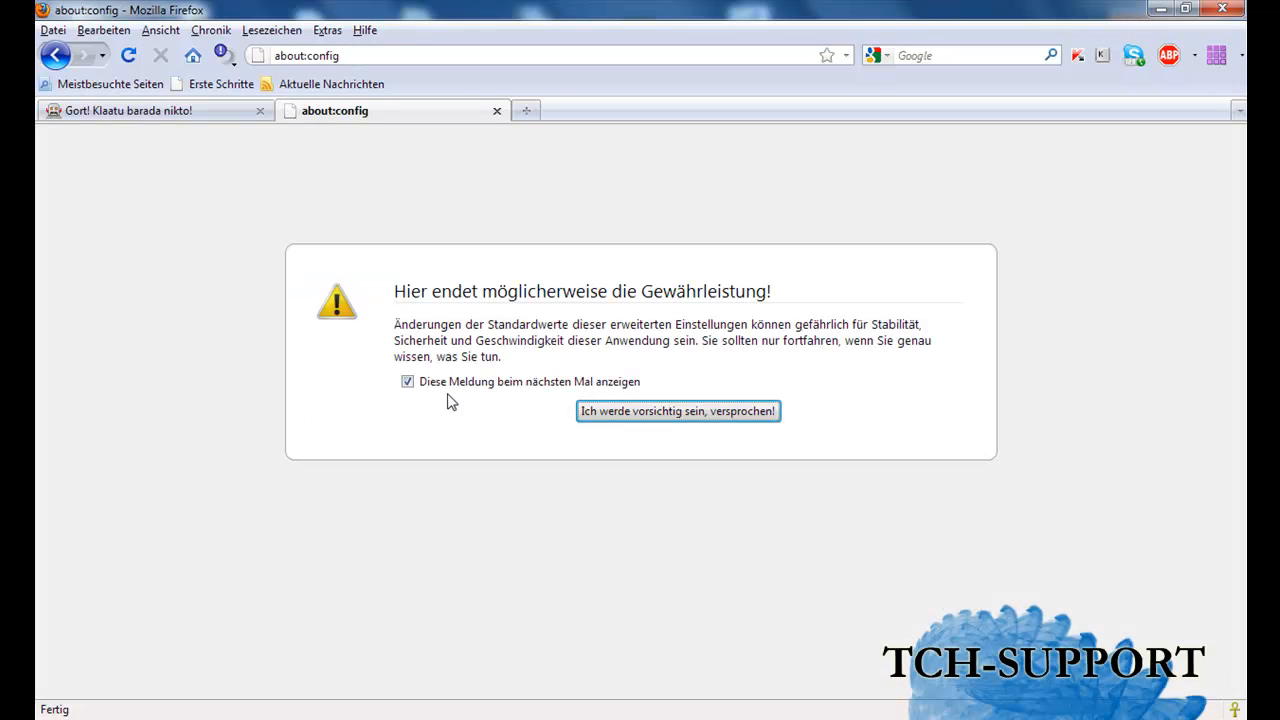
click(677, 411)
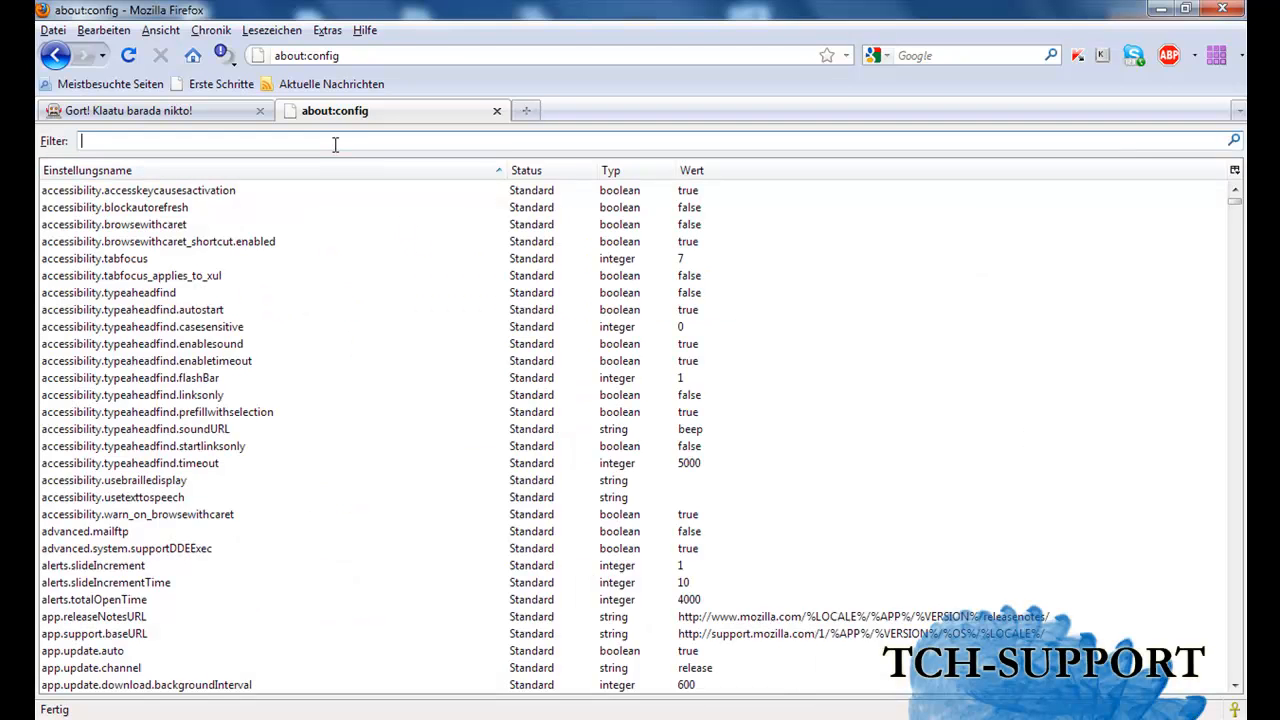
- Filter the config list for browser.taskbar.previews. and toggle browser.taskbar.previews.enable to true
text(b)
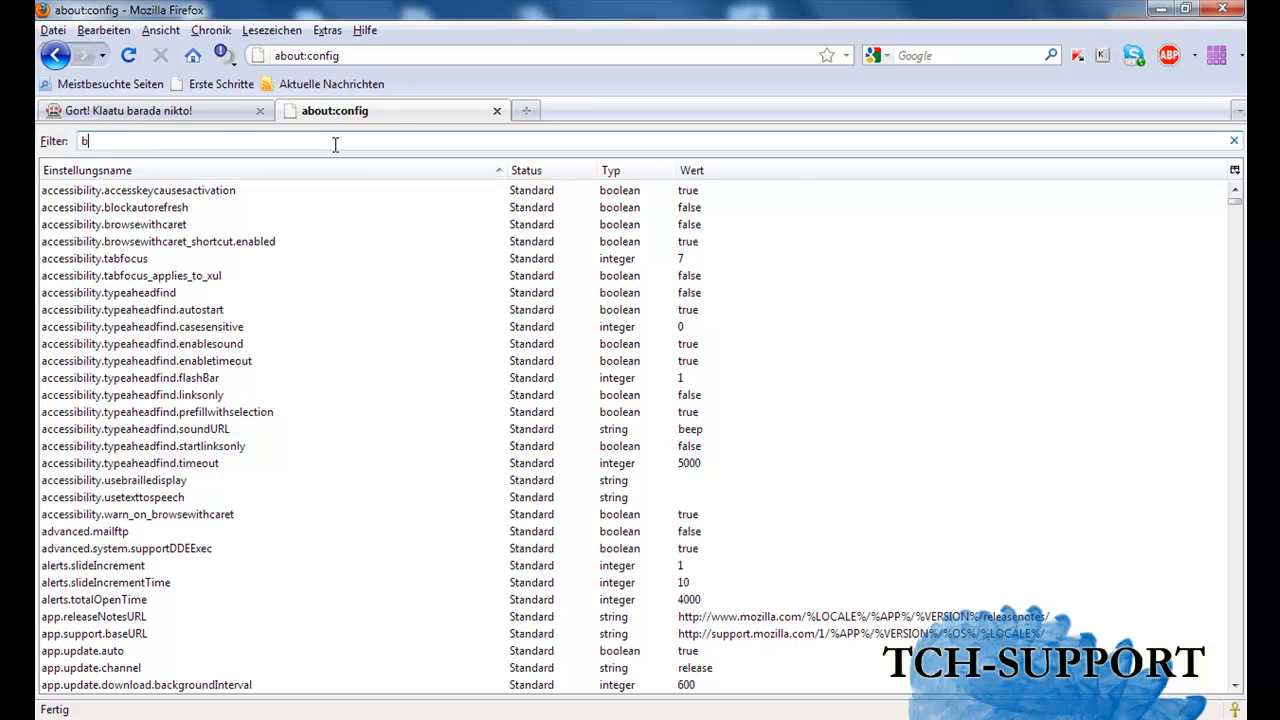
text(rowser.taskbar.)
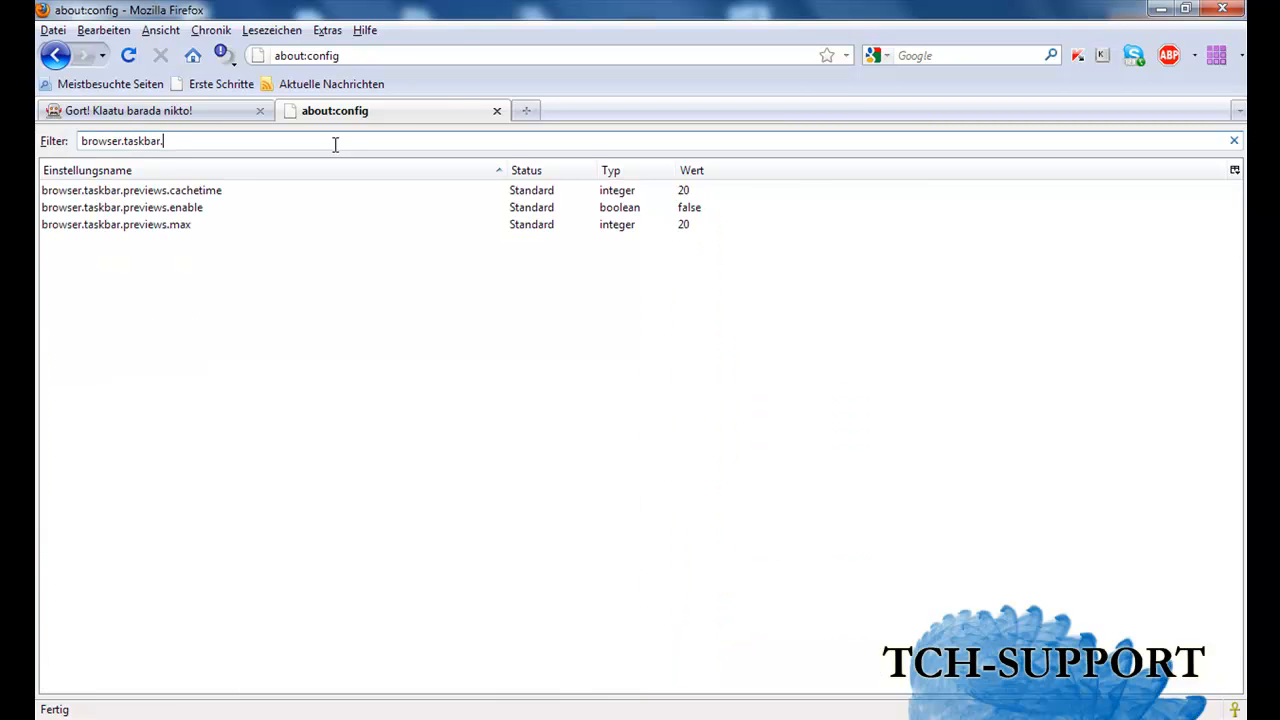
text(previews.enable)
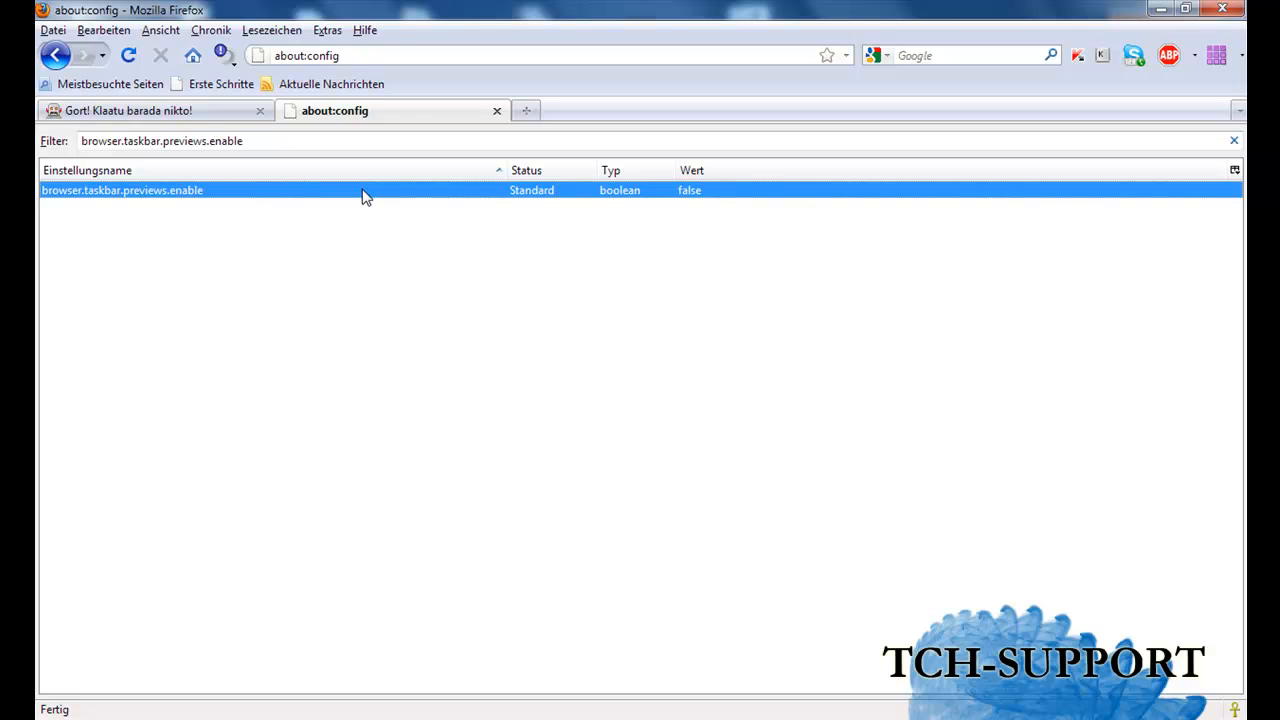
double_click(122, 190)
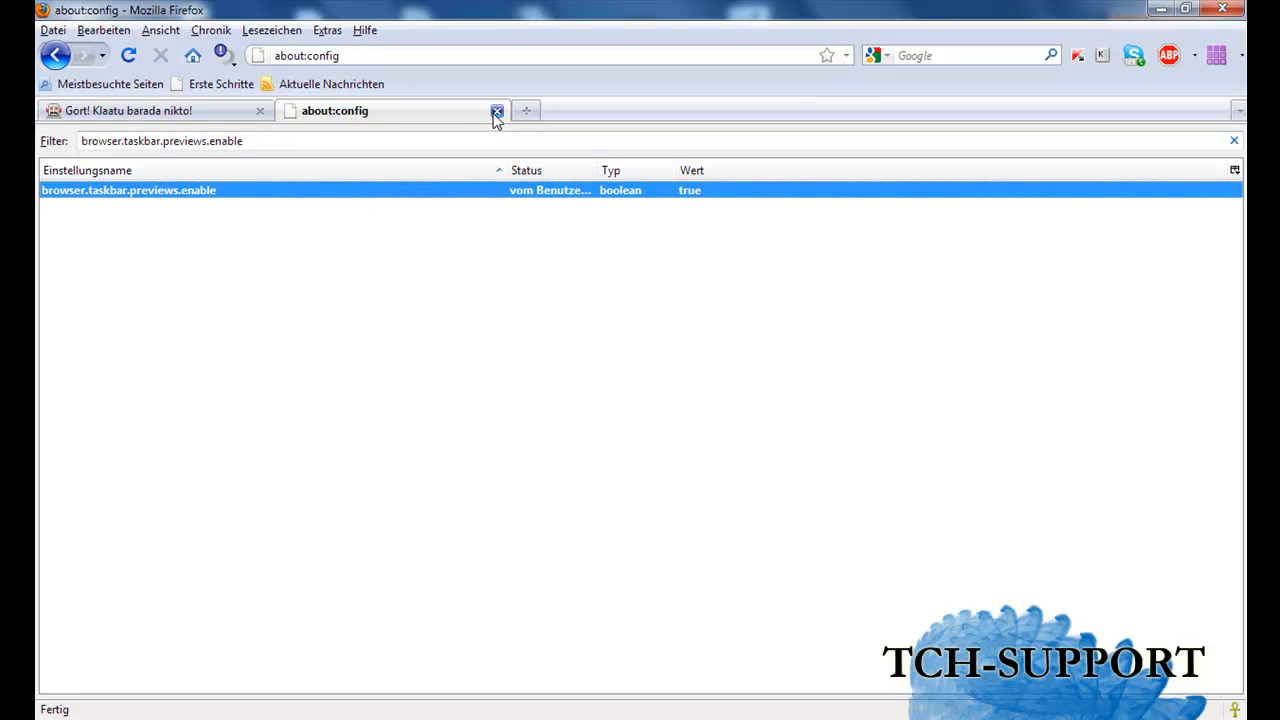
- Close the about:config tab and the extra new tab, leaving only about:robots
click(497, 111)
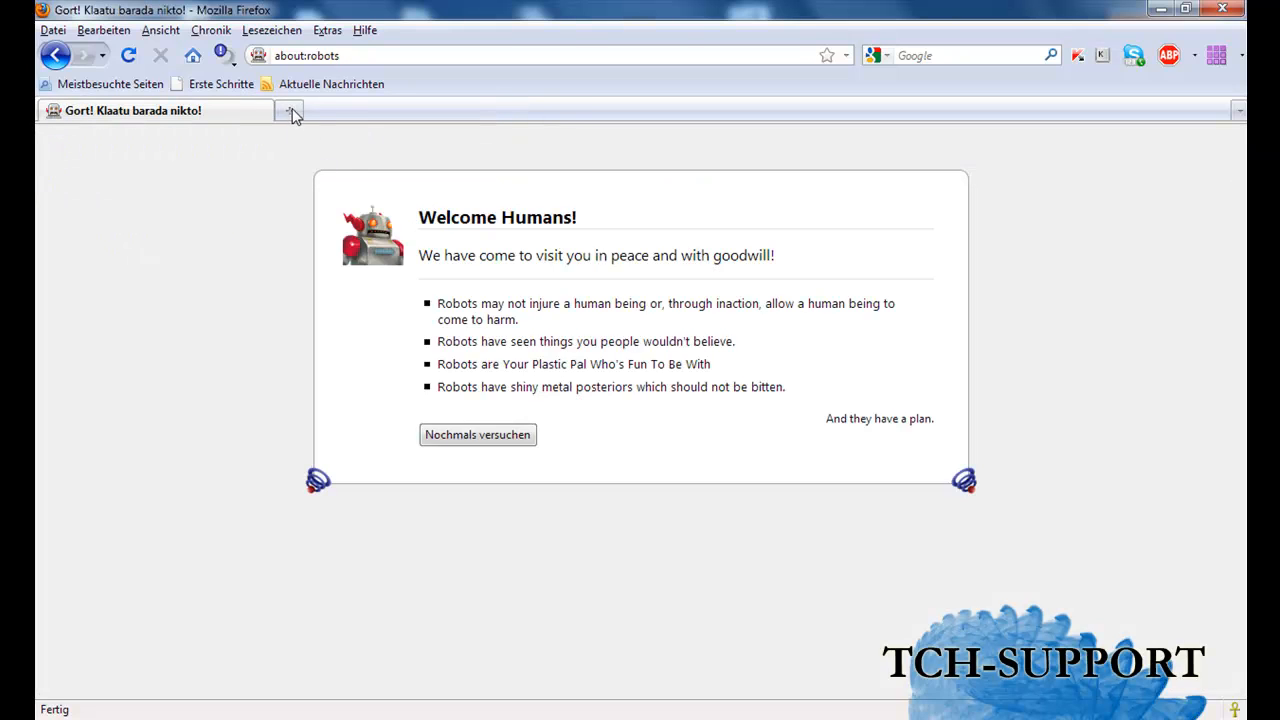
click(290, 110)
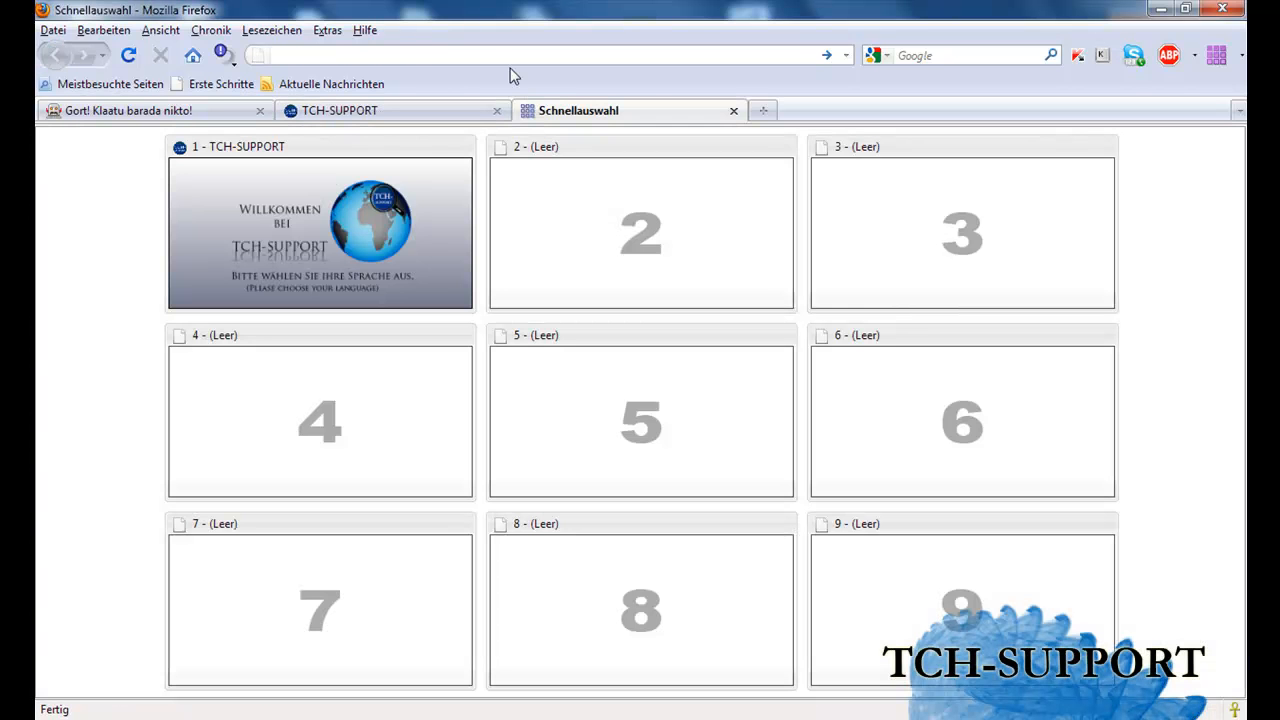
click(319, 234)
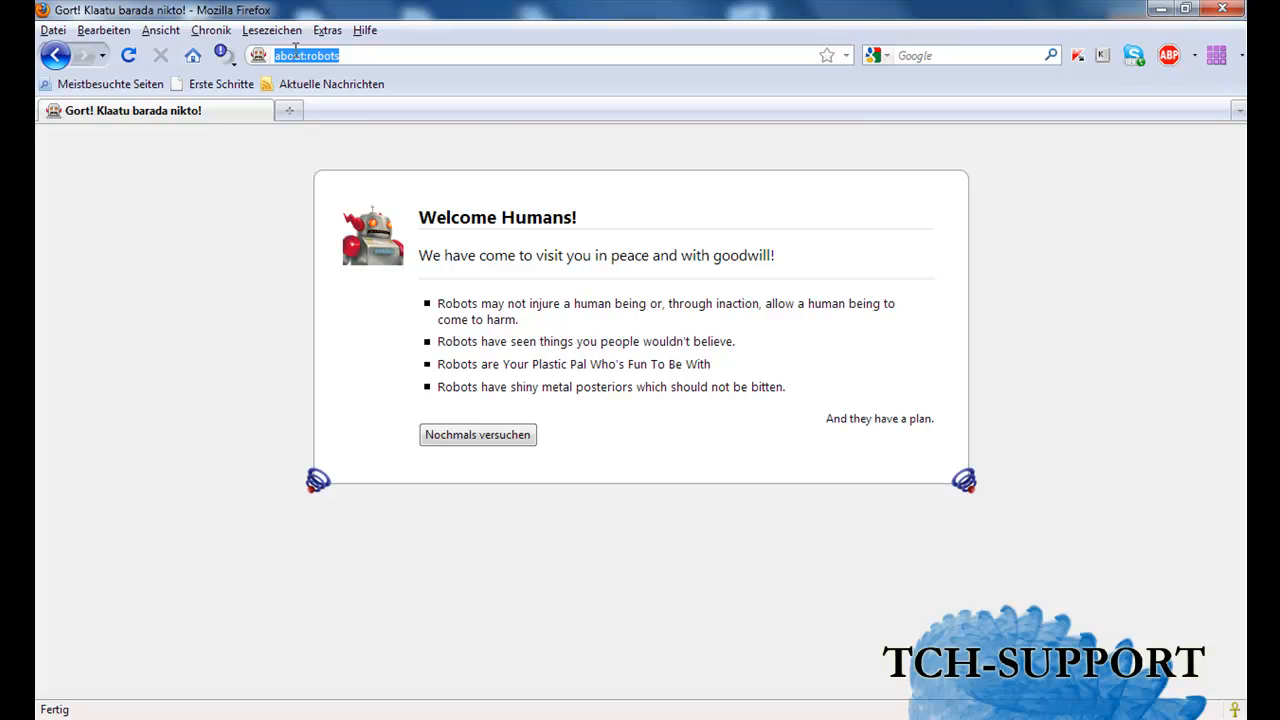
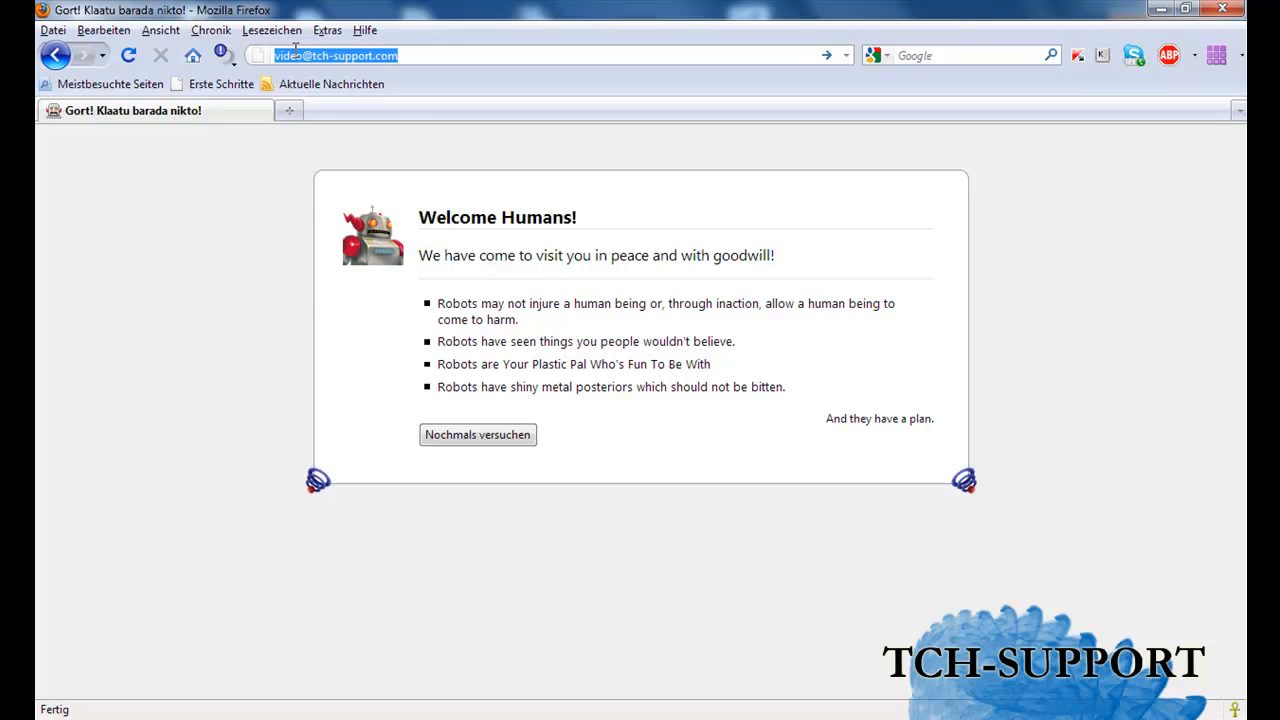
text(www.)
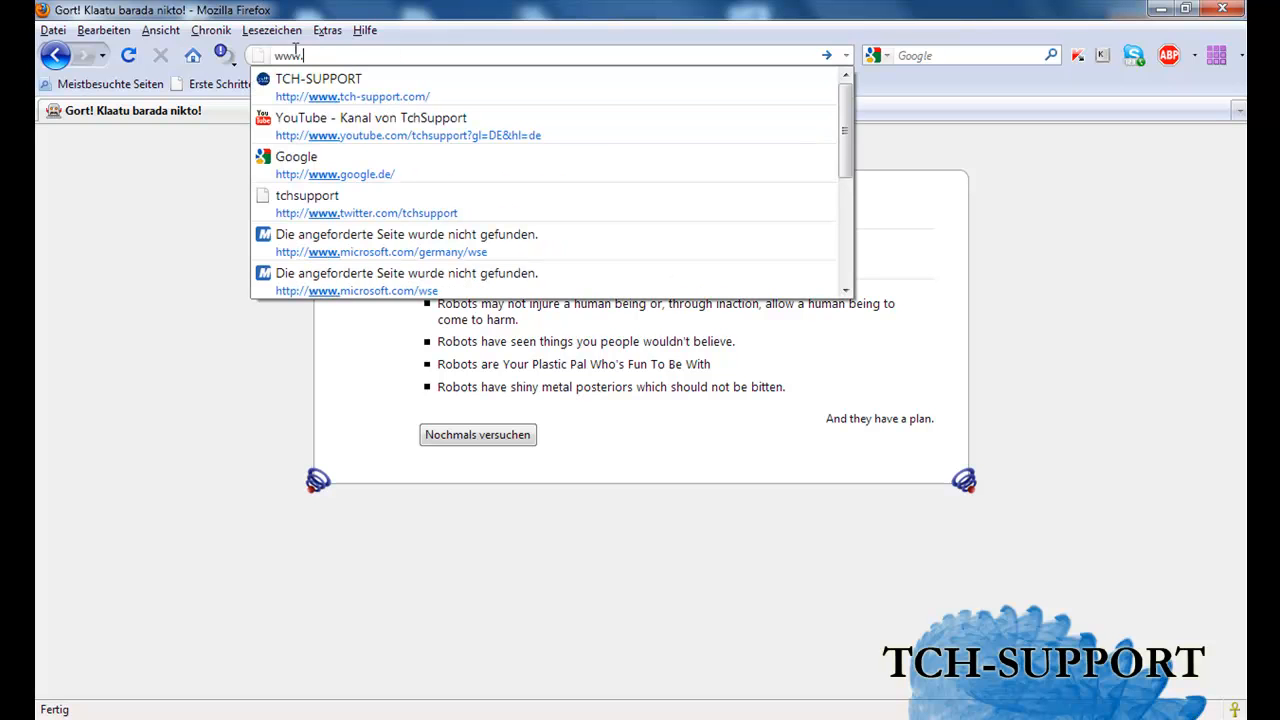
click(352, 87)
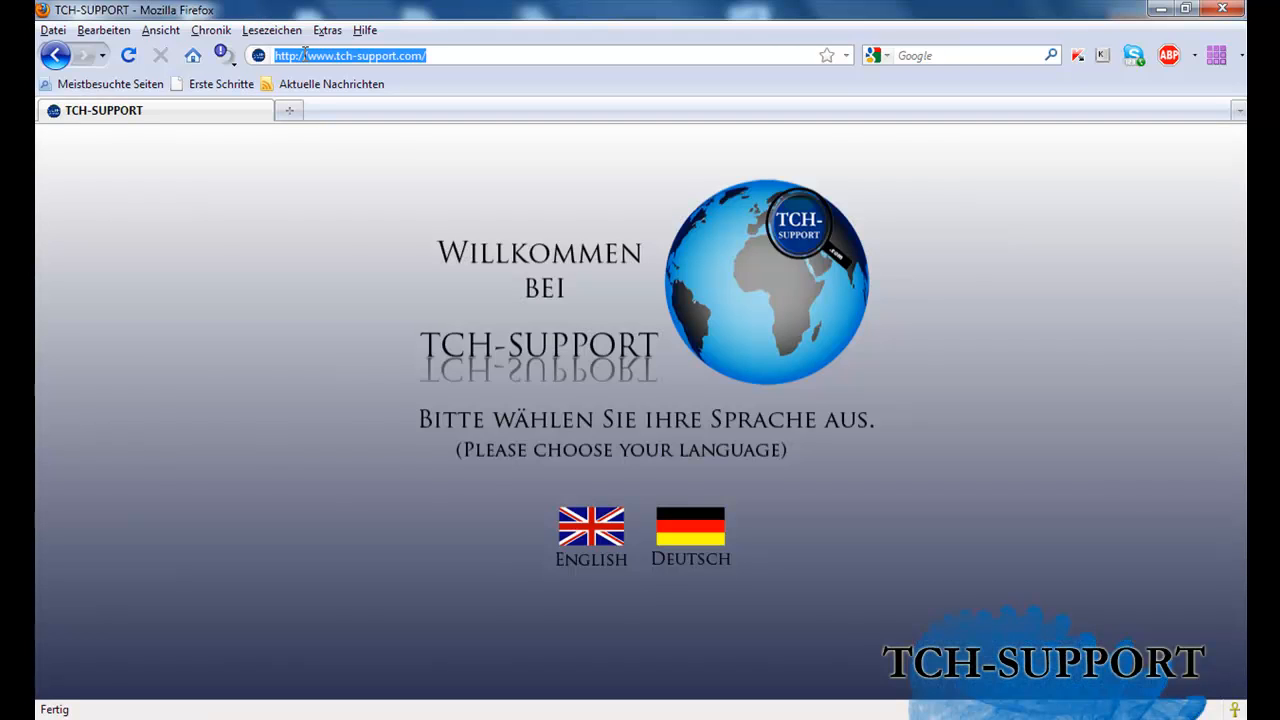
text(two)
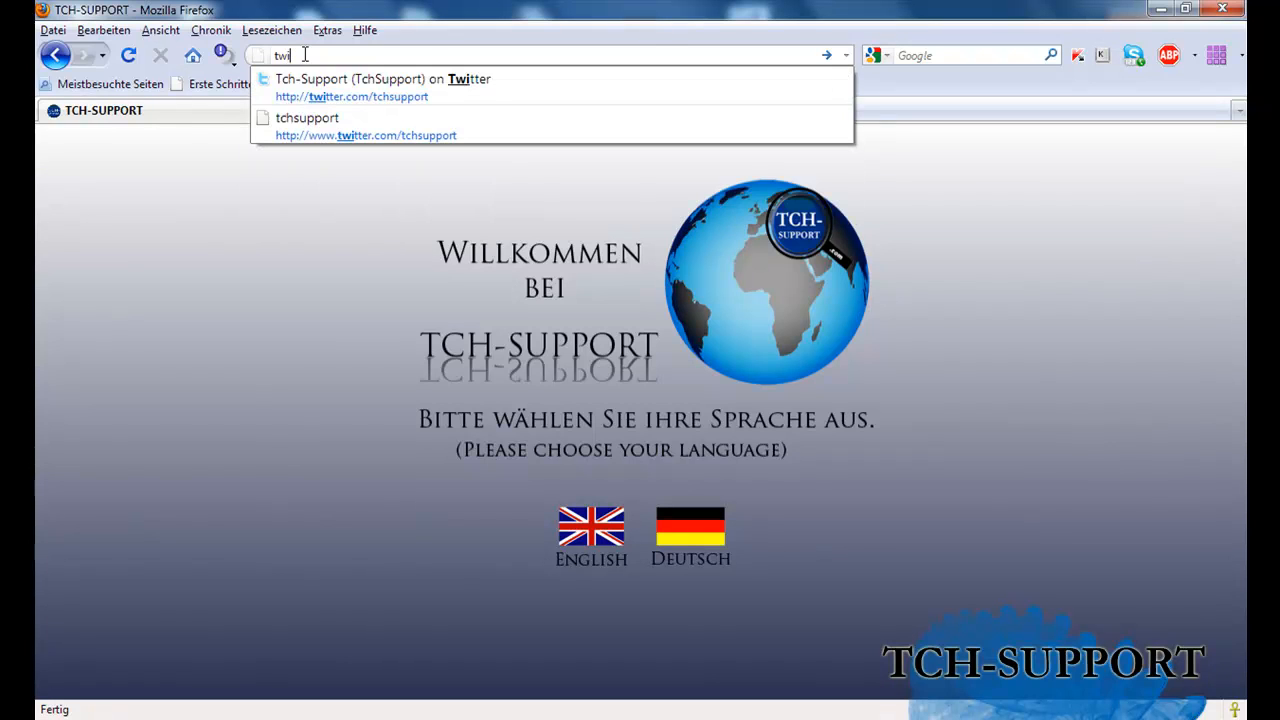
click(383, 87)
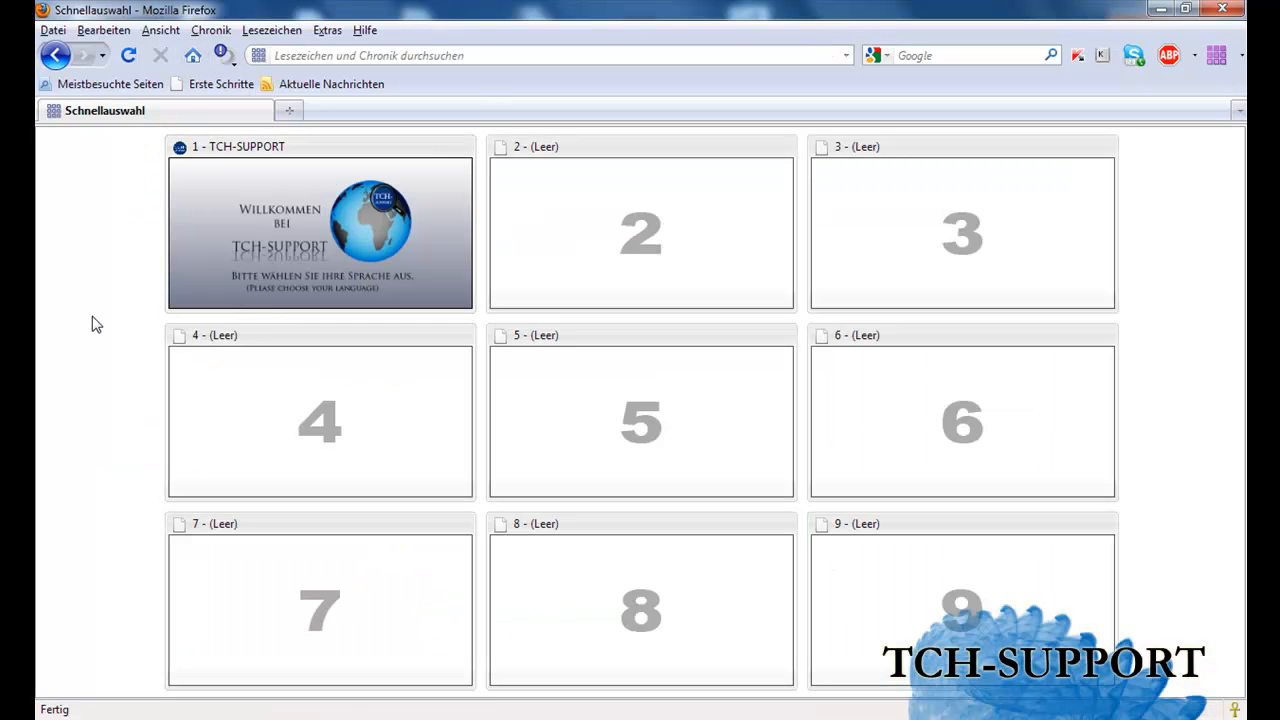
click(319, 234)
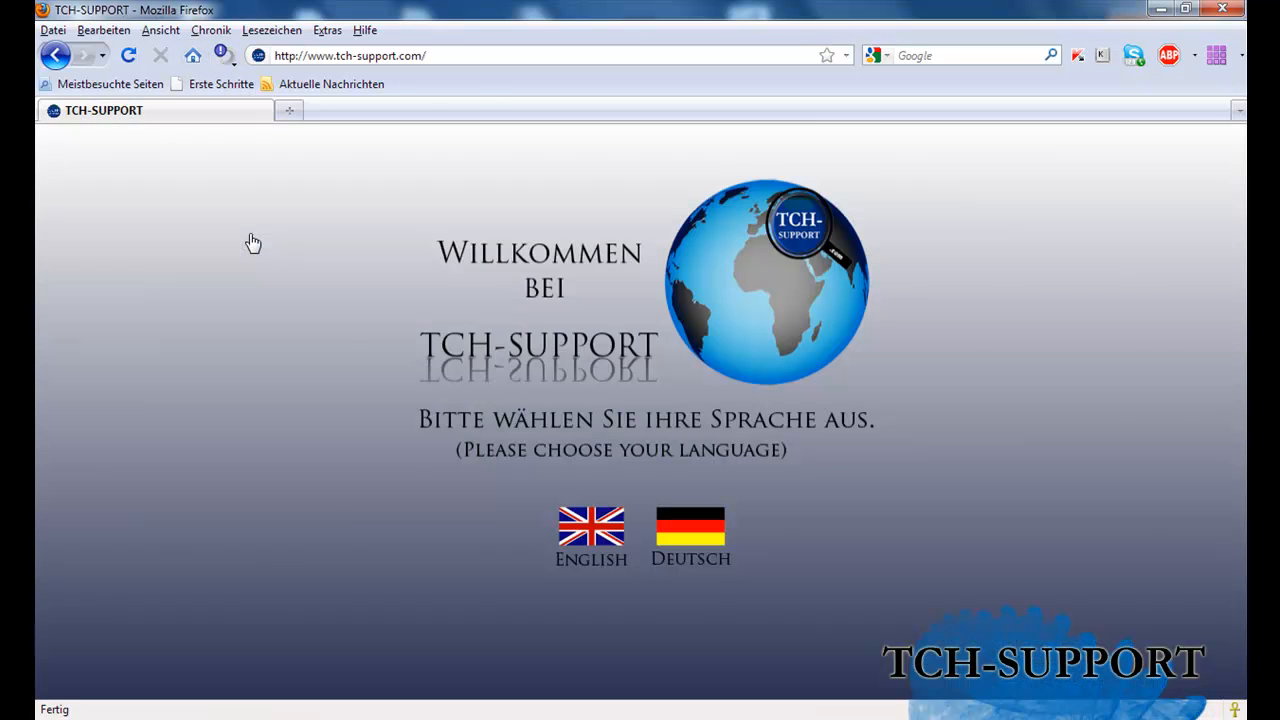